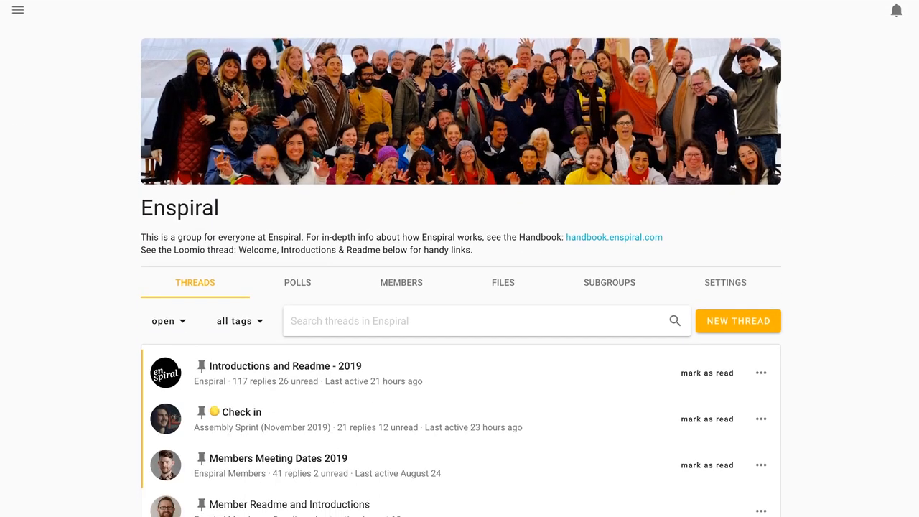
Scroll past the Enspiral threads and start a new thread in Genius Wheels
{"action": "scroll", "scroll_direction": "down", "scroll_amount": 3}
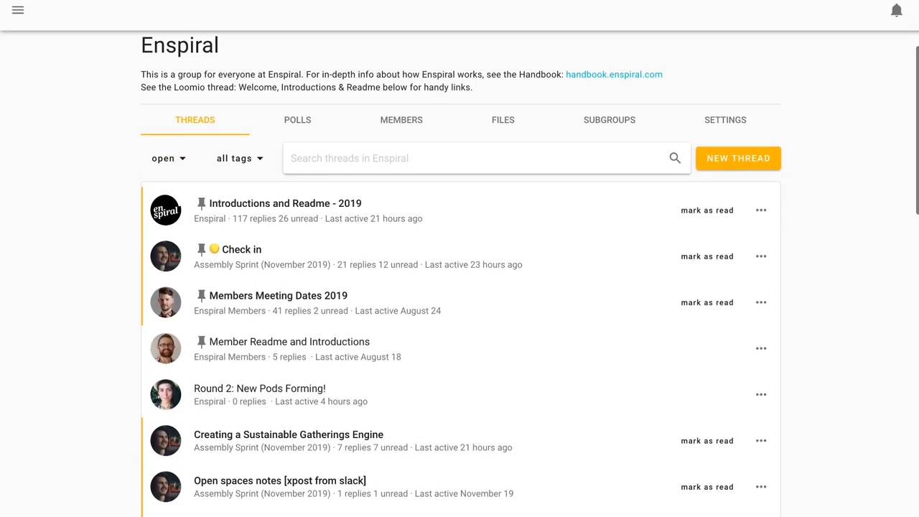
{"action": "scroll", "scroll_direction": "down", "scroll_amount": 3}
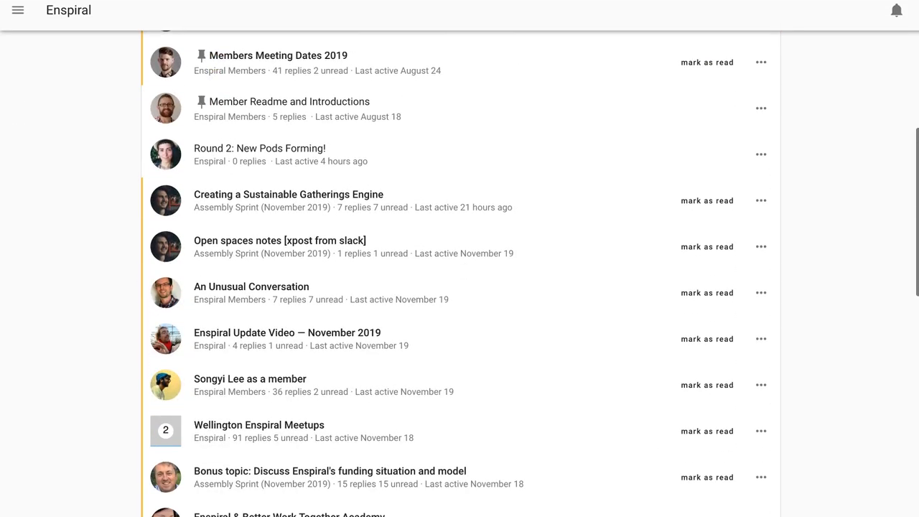
{"action": "scroll", "scroll_direction": "down", "scroll_amount": 3}
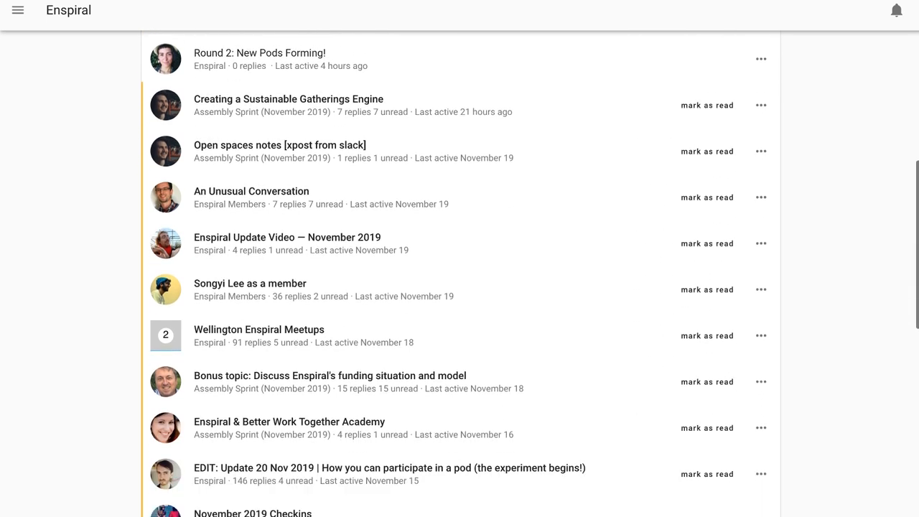
{"action": "scroll", "scroll_direction": "down", "scroll_amount": 3}
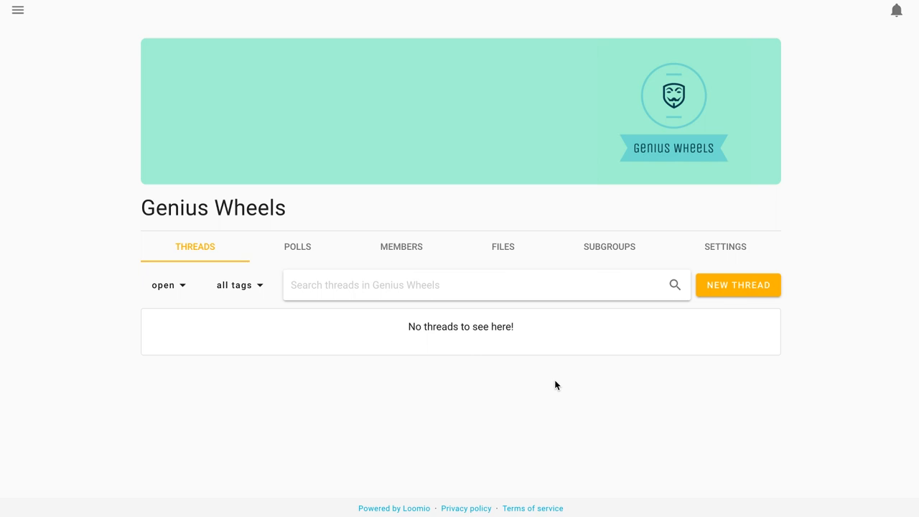
{"action": "mouse_move", "coordinate": [734, 299]}
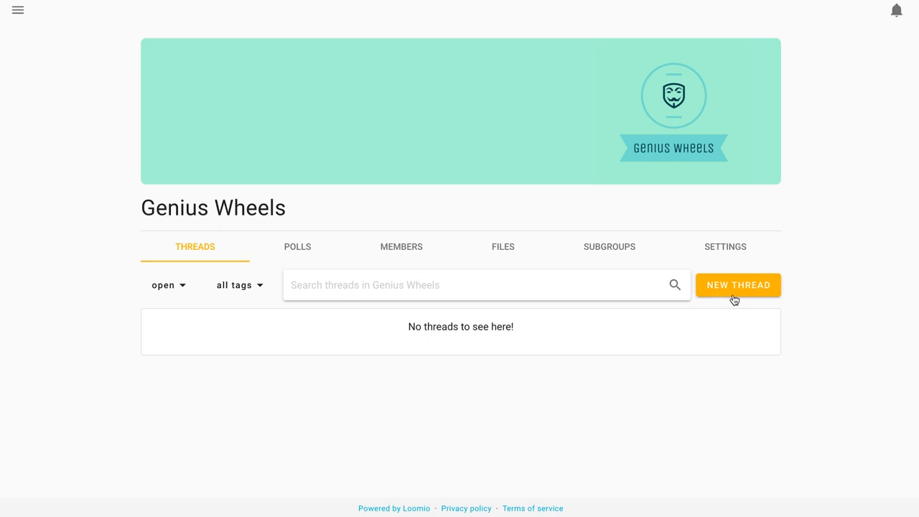
{"action": "left_click", "coordinate": [737, 284]}
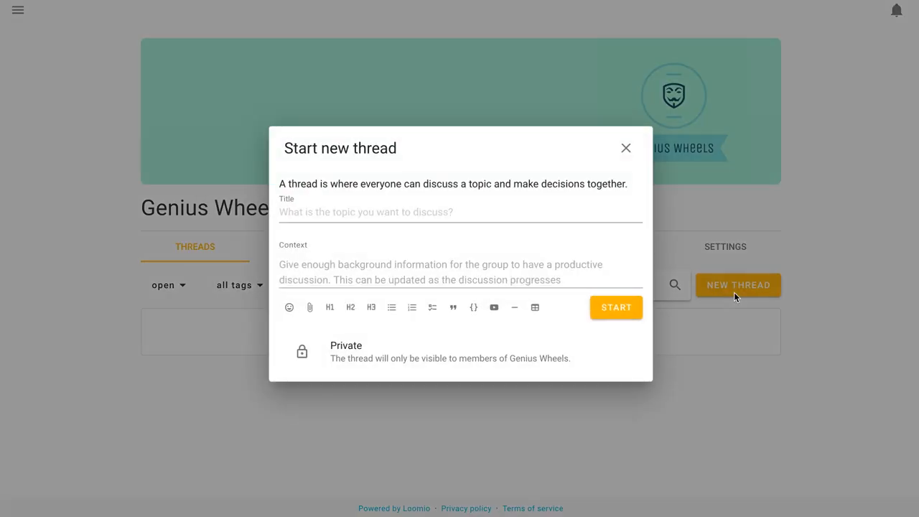
Replace draft titles with 'Our office is expensive — What would we do with the money…' and start the thread
{"action": "left_click", "coordinate": [391, 212]}
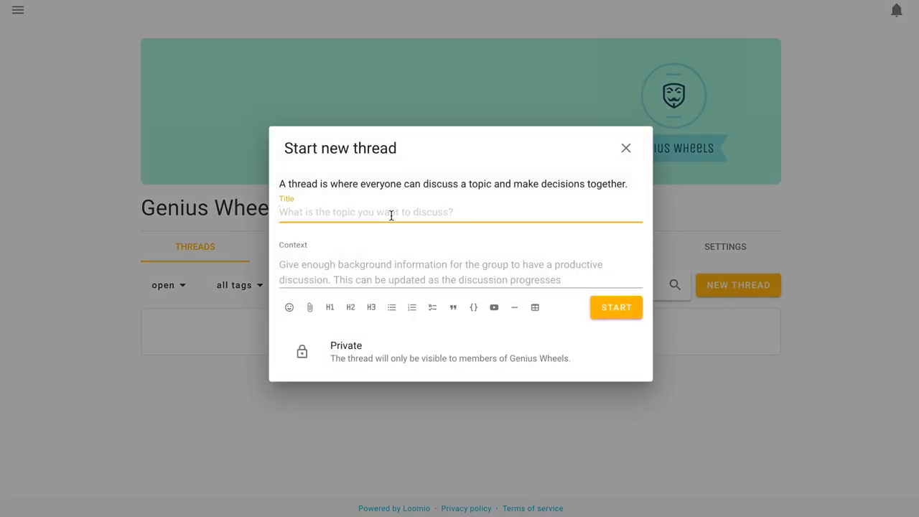
{"action": "type", "text": "April Sprint: what's our focus"}
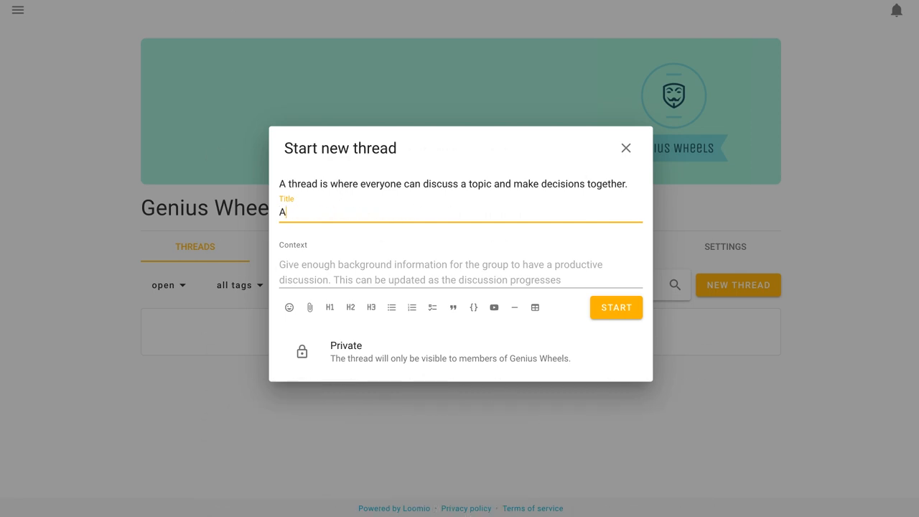
{"action": "type", "text": "Let's figure out how to improve our pricing page!"}
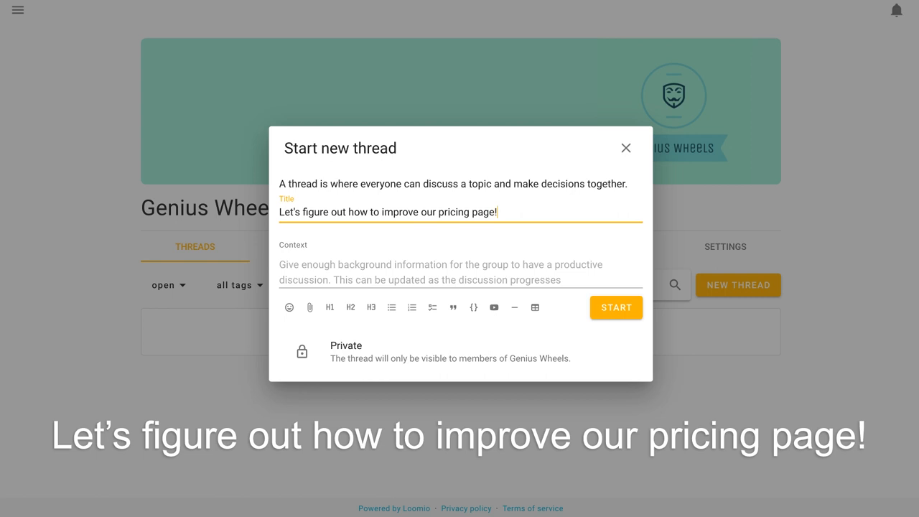
{"action": "key", "text": "Backspace"}
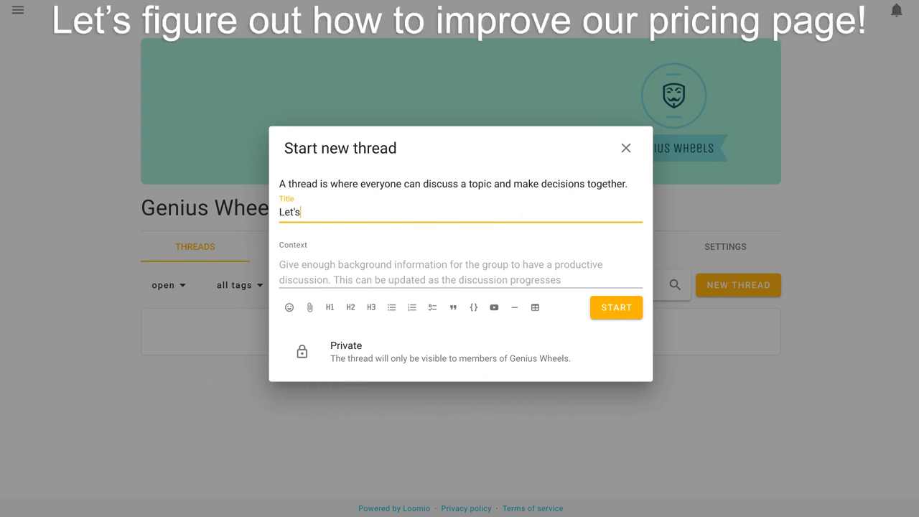
{"action": "type", "text": "Our office is expensive — What would we do with the money if we mov"}
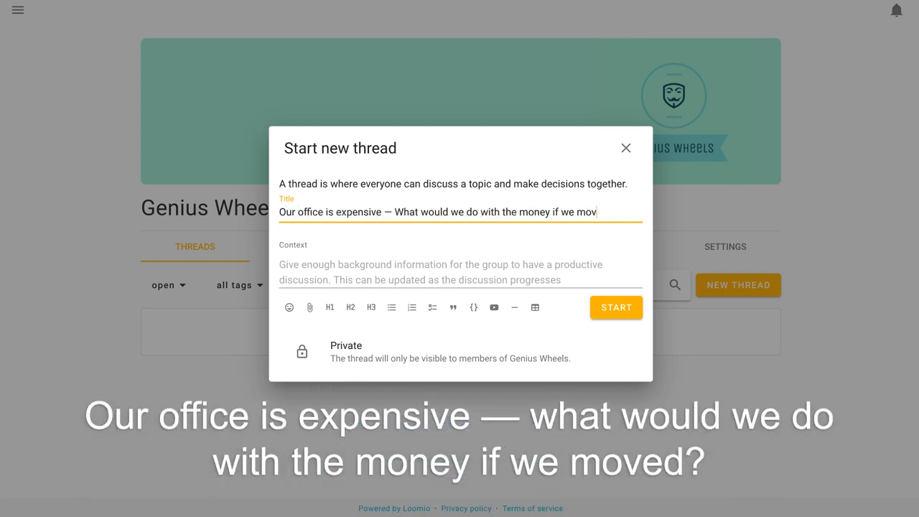
{"action": "left_click", "coordinate": [615, 307]}
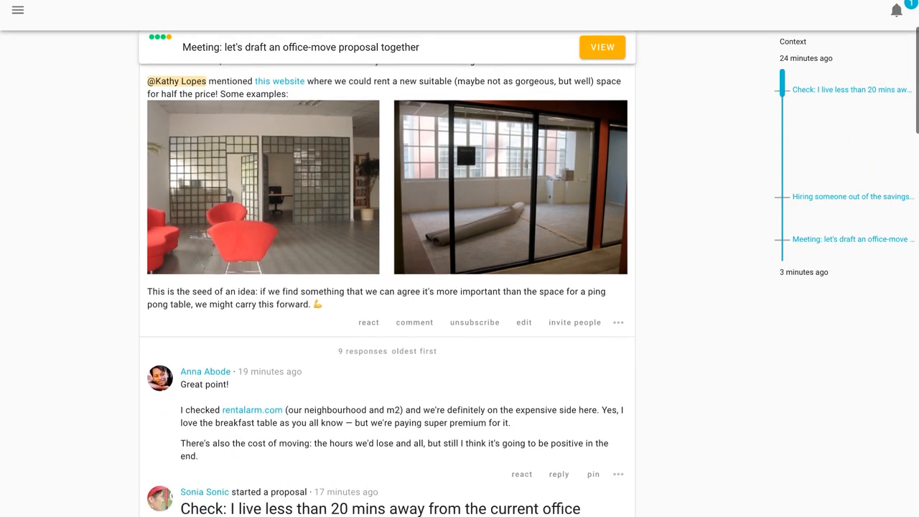
Vote Disagree on the under-20-minutes commute proposal and submit the hiring ranked choice
{"action": "scroll", "scroll_direction": "down", "scroll_amount": 3}
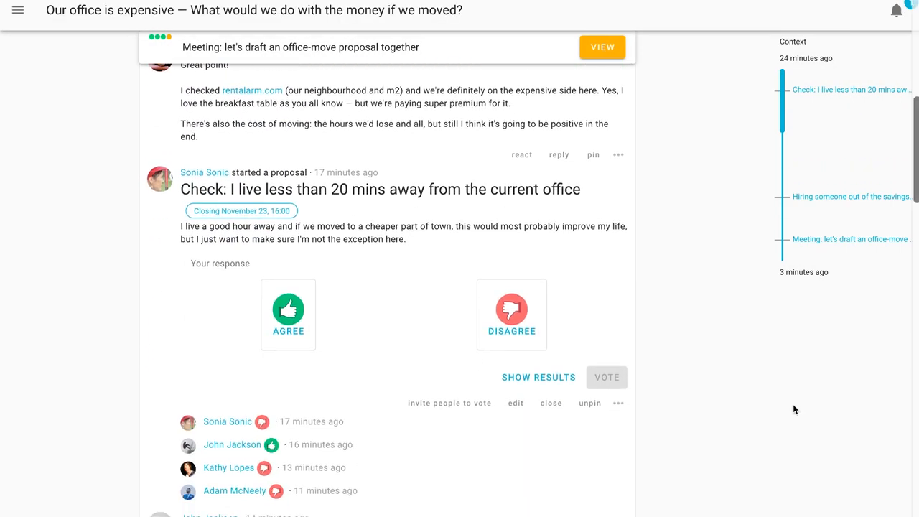
{"action": "left_click", "coordinate": [511, 309]}
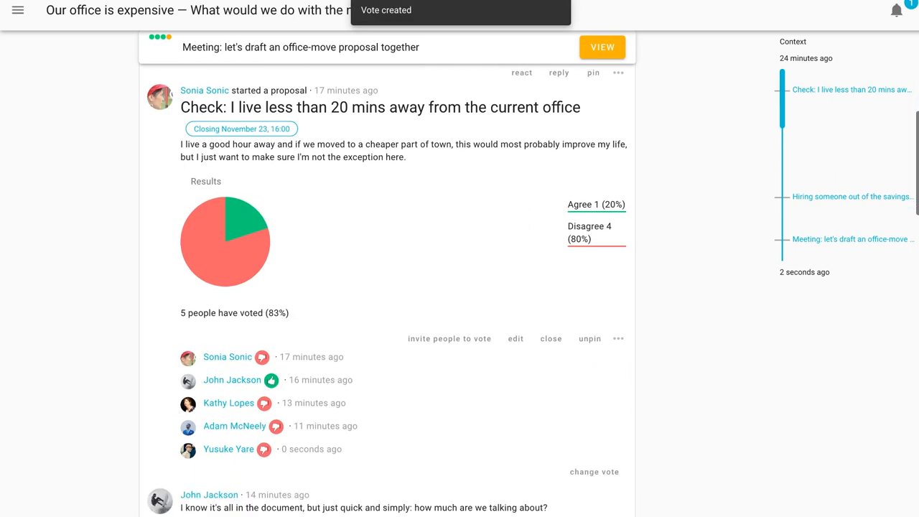
{"action": "scroll", "scroll_direction": "down", "scroll_amount": 3}
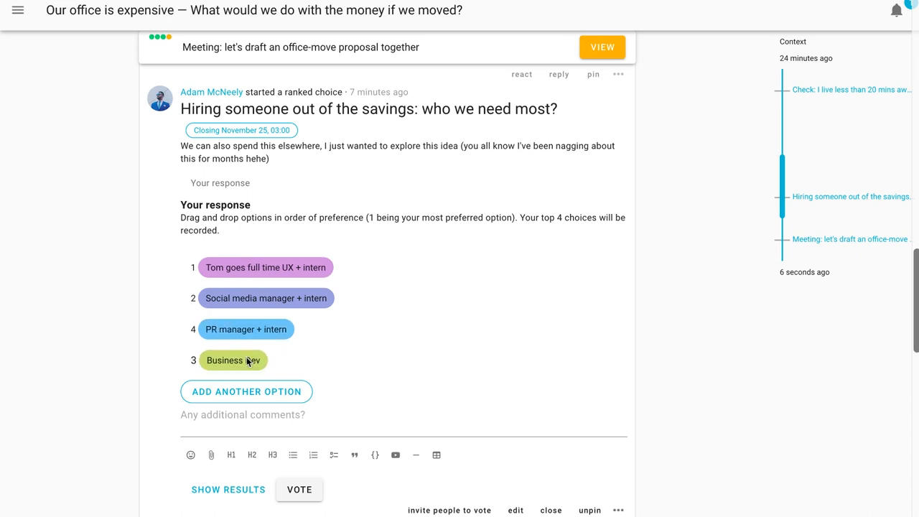
{"action": "left_click", "coordinate": [299, 489]}
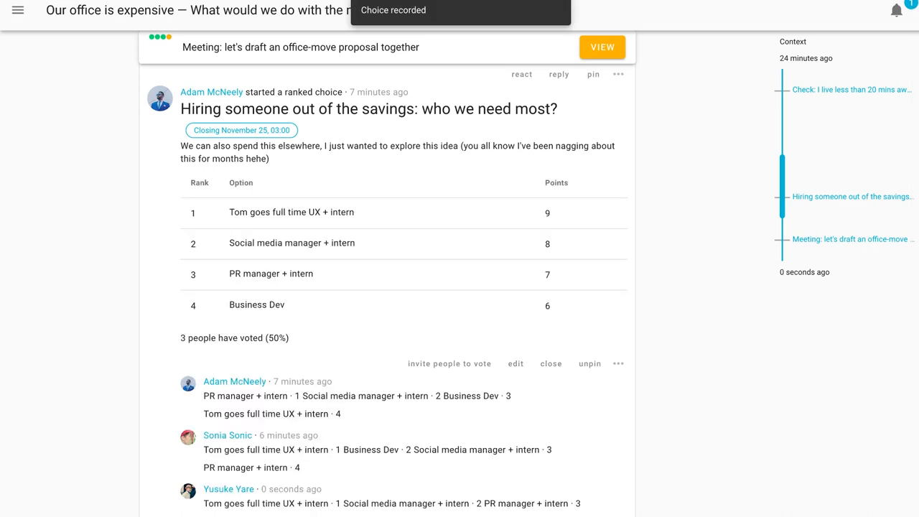
{"action": "scroll", "scroll_direction": "down", "scroll_amount": 3}
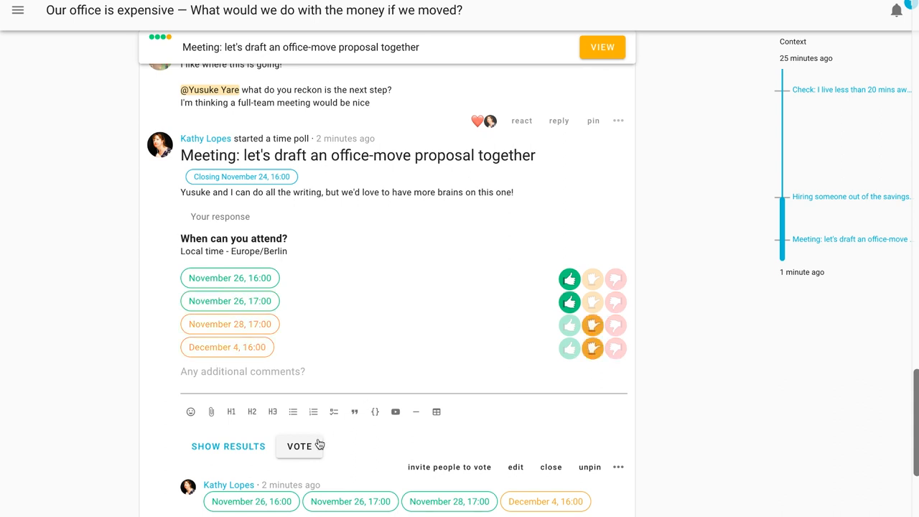
Submit availability on the office-move meeting-time poll, then go to the workshop-provider score poll
{"action": "left_click", "coordinate": [295, 445]}
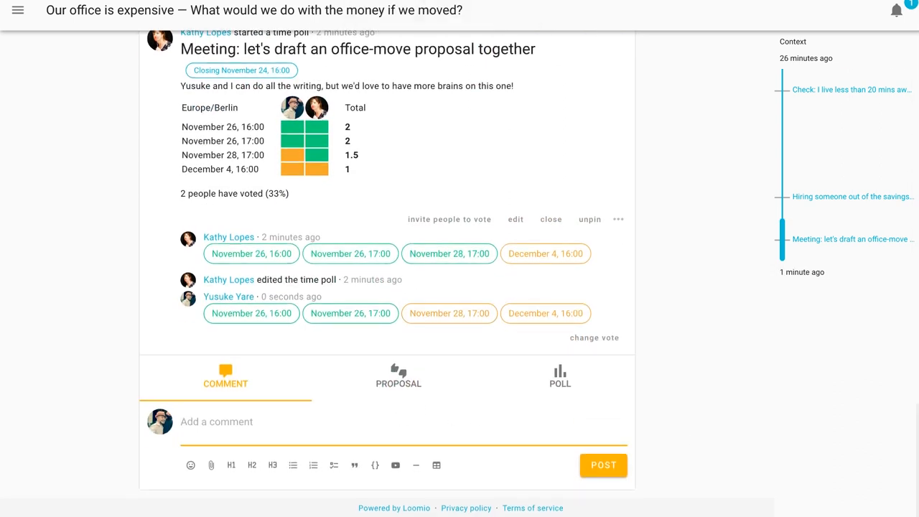
{"action": "scroll", "scroll_direction": "down", "scroll_amount": 3}
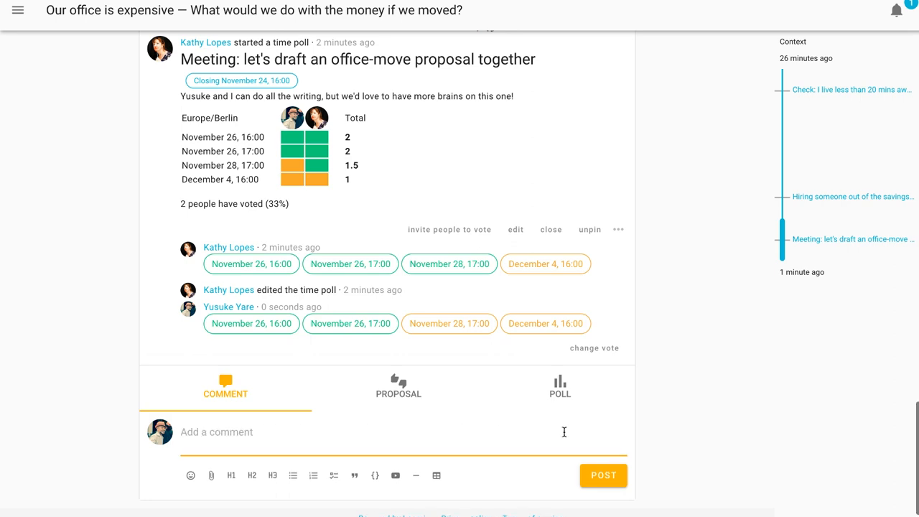
{"action": "left_click", "coordinate": [559, 387]}
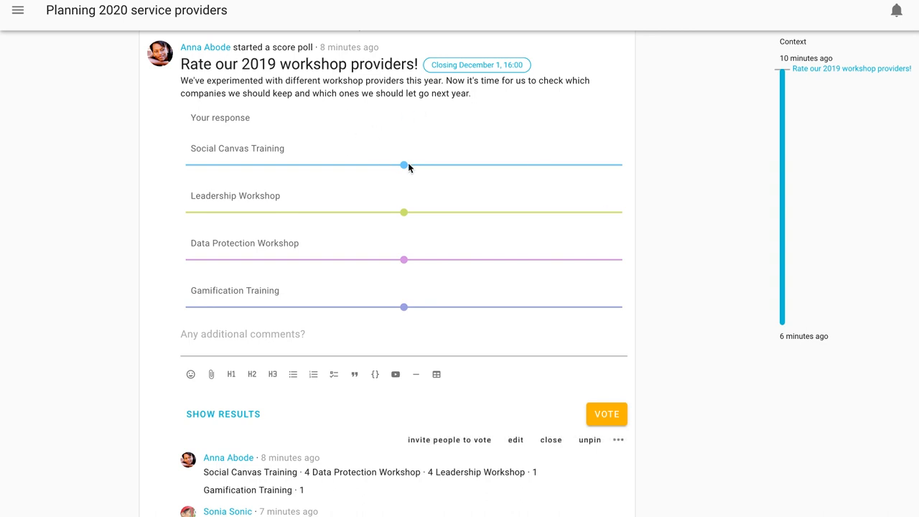
Score the workshop providers: Data Protection Workshop top, Gamification Training 1
{"action": "left_click_drag", "start_coordinate": [402, 165], "coordinate": [490, 165]}
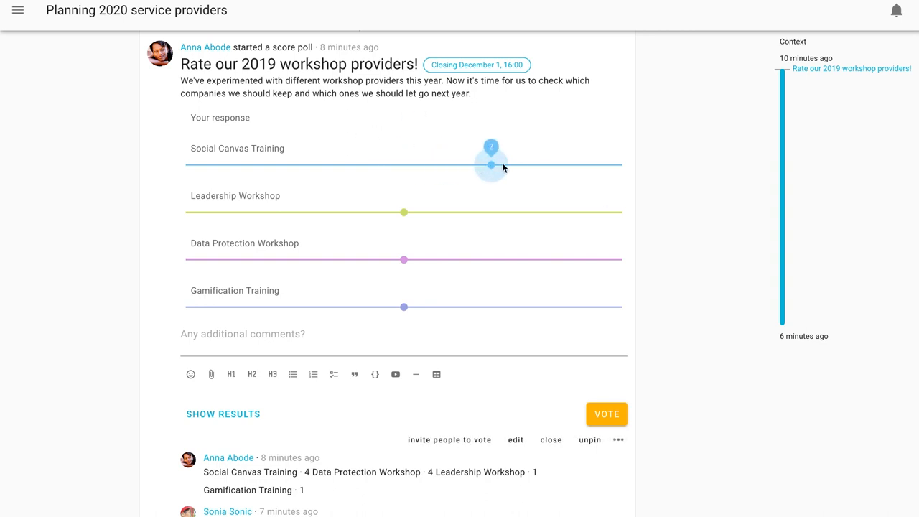
{"action": "left_click_drag", "start_coordinate": [491, 165], "coordinate": [534, 165]}
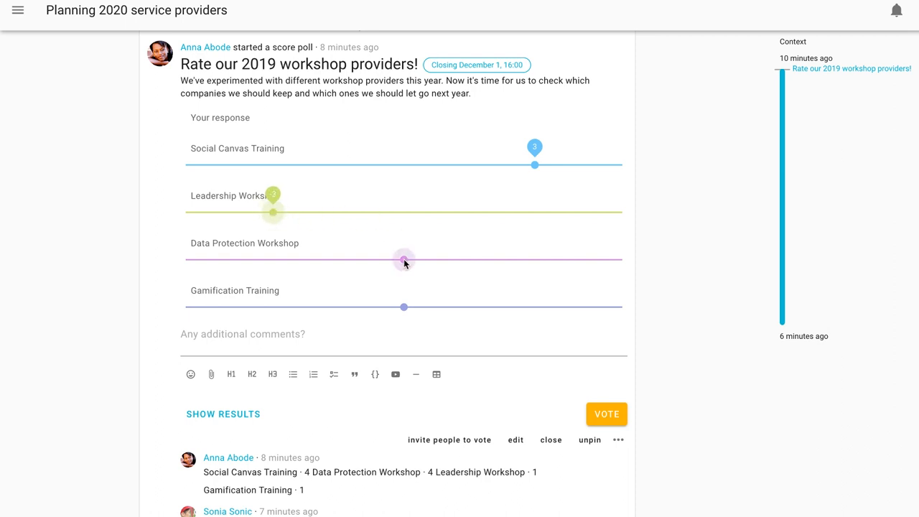
{"action": "left_click_drag", "start_coordinate": [403, 260], "coordinate": [535, 260]}
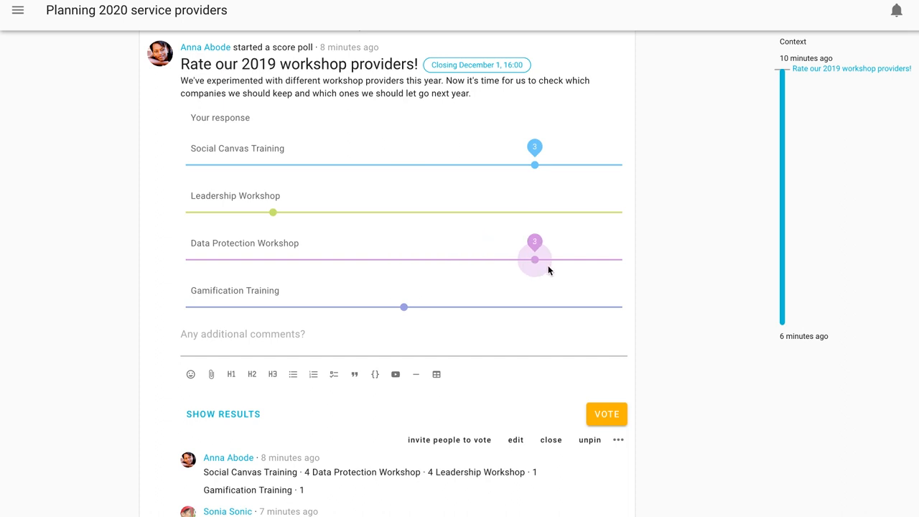
{"action": "left_click_drag", "start_coordinate": [534, 259], "coordinate": [622, 259]}
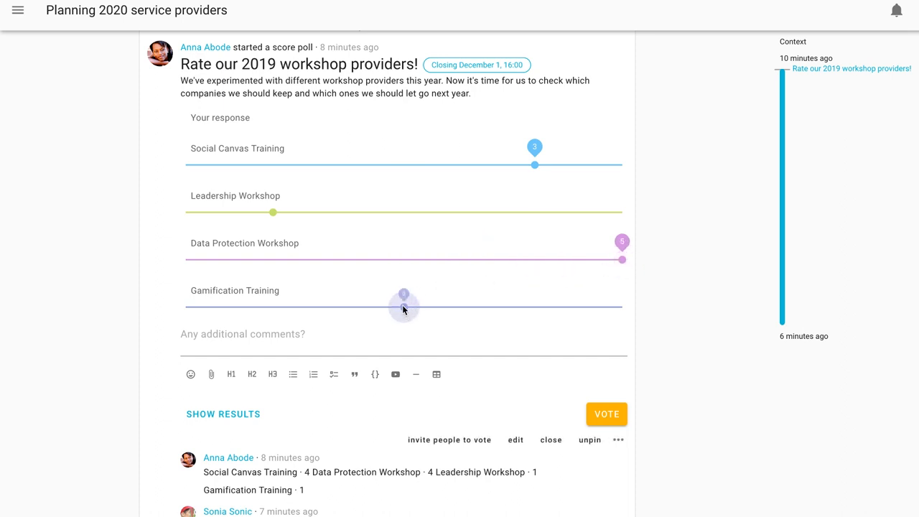
{"action": "left_click_drag", "start_coordinate": [402, 307], "coordinate": [447, 306]}
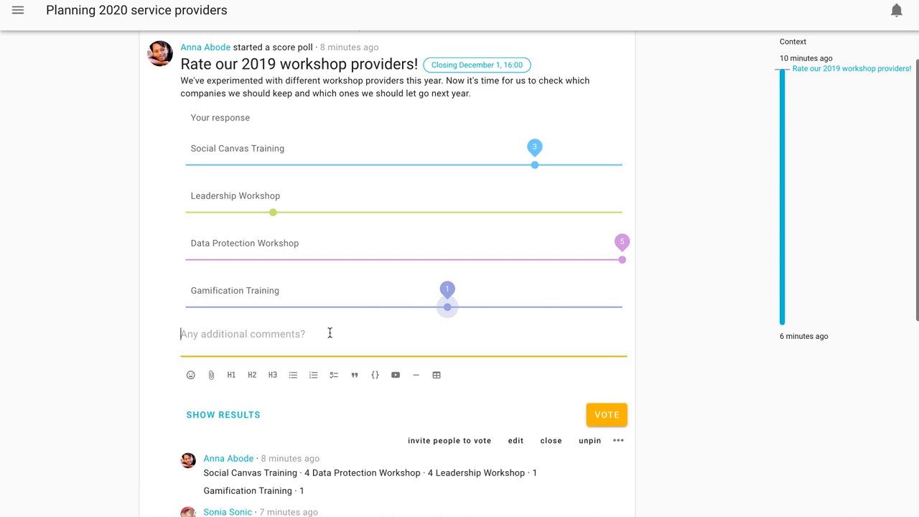
Comment 'The data protection workshop changed the way my whole department works =OOO' and submit the vote
{"action": "type", "text": "The"}
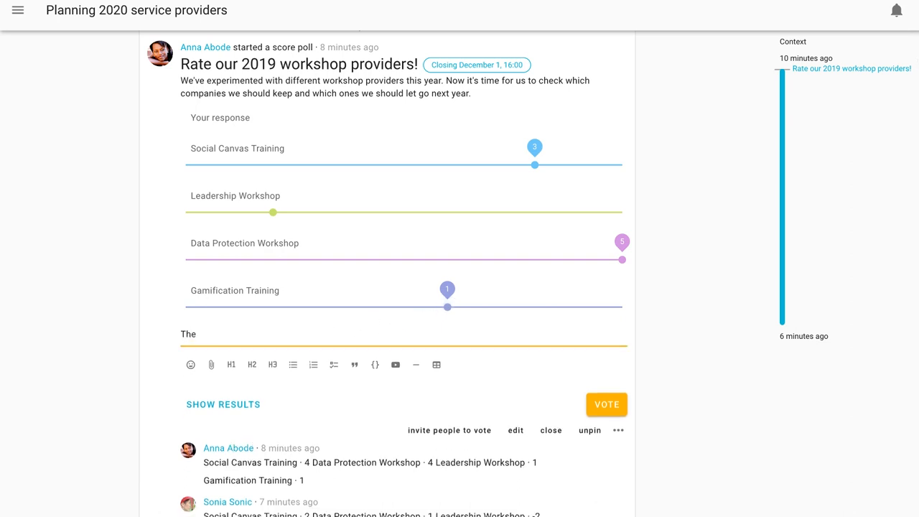
{"action": "type", "text": "data protection workshop"}
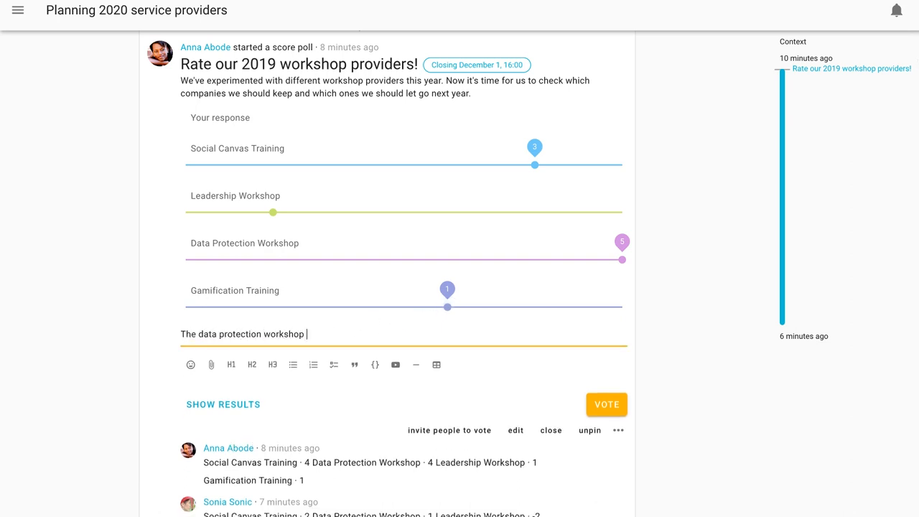
{"action": "type", "text": "changed the way my whole department"}
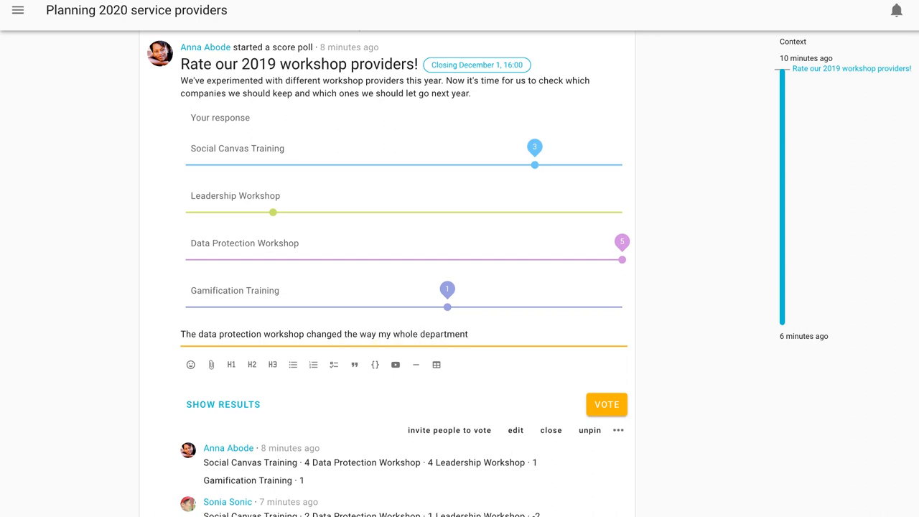
{"action": "type", "text": "works =OOO"}
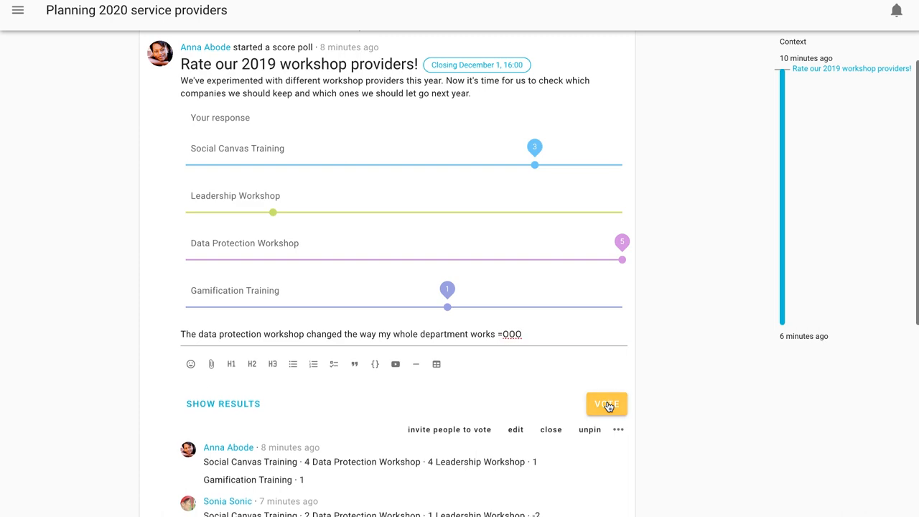
{"action": "left_click", "coordinate": [606, 404]}
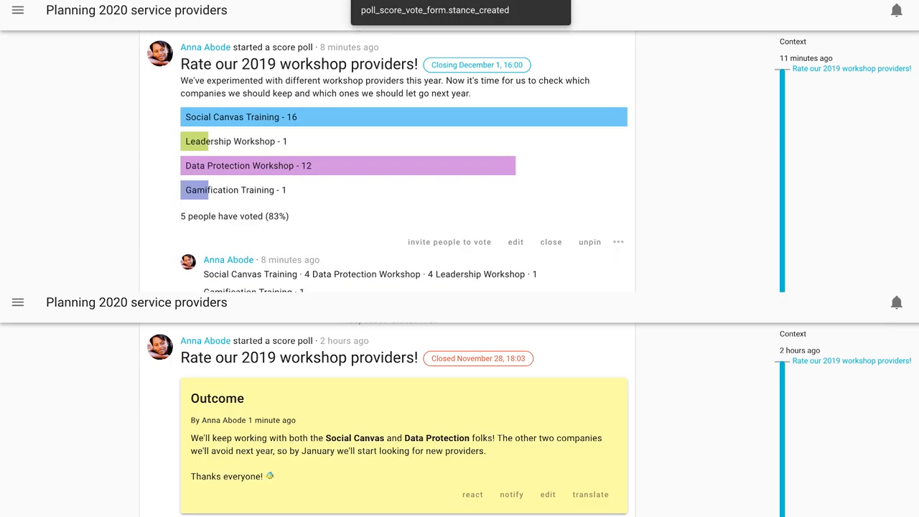
React with a thumbs-up to the closed workshop poll's Outcome card
{"action": "scroll", "scroll_direction": "down", "scroll_amount": 3}
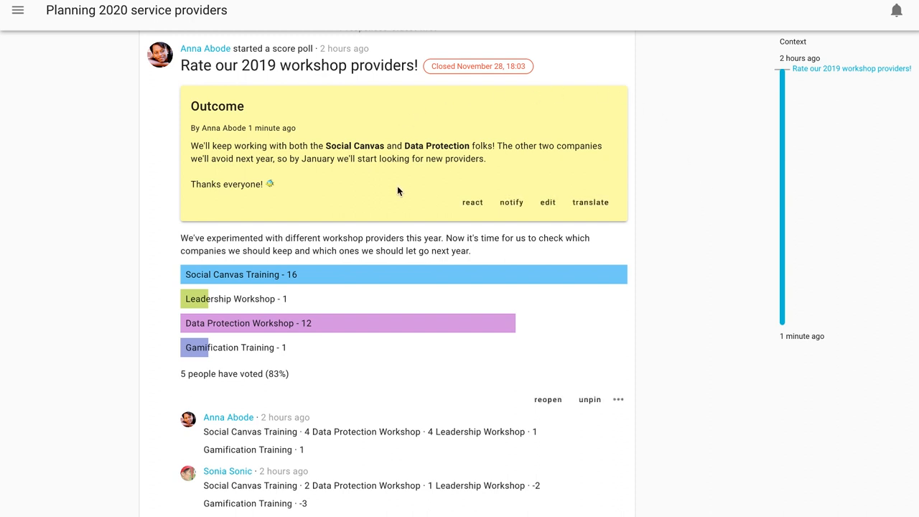
{"action": "left_click", "coordinate": [472, 201]}
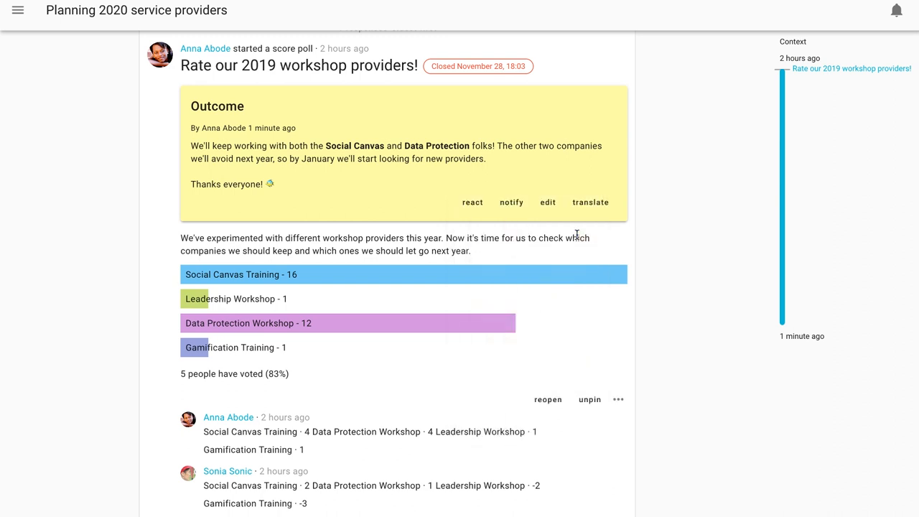
{"action": "left_click", "coordinate": [472, 202]}
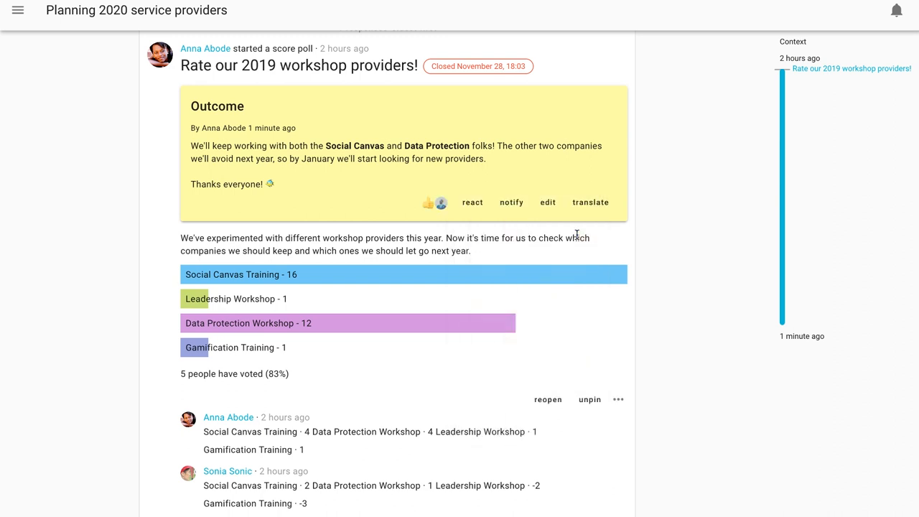